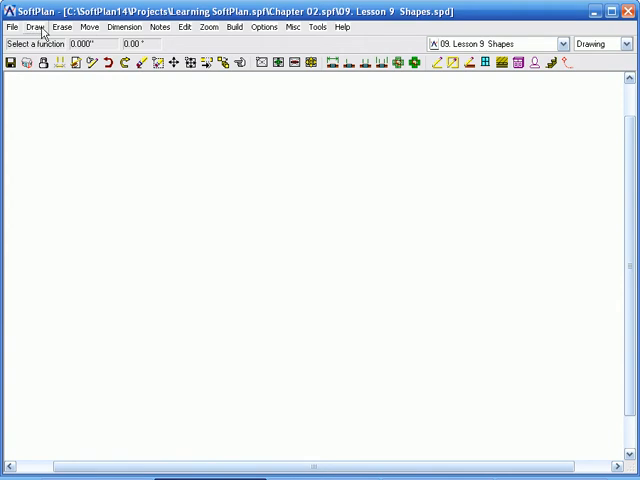
Show the Draw menu's Shape submenu with Line, Box, Triangle, Circle and Arc tools.
left_click(36, 27)
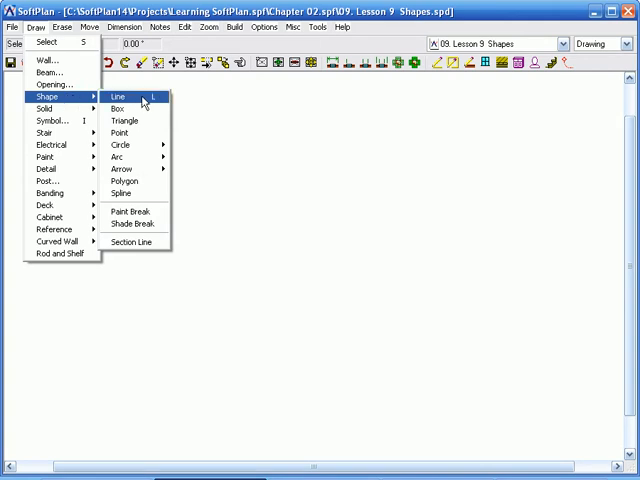
mouse_move(147, 144)
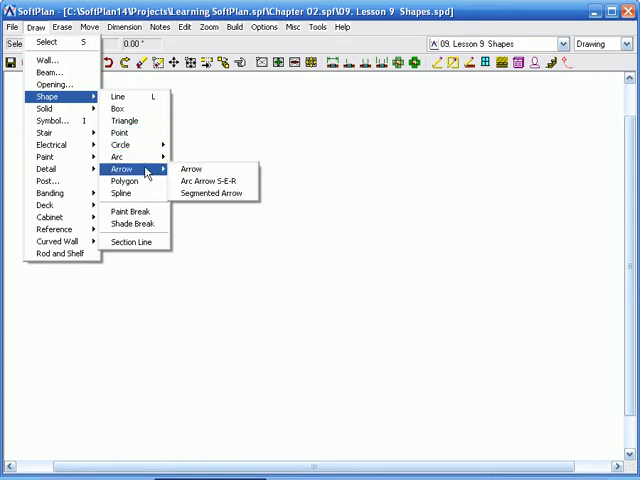
mouse_move(148, 195)
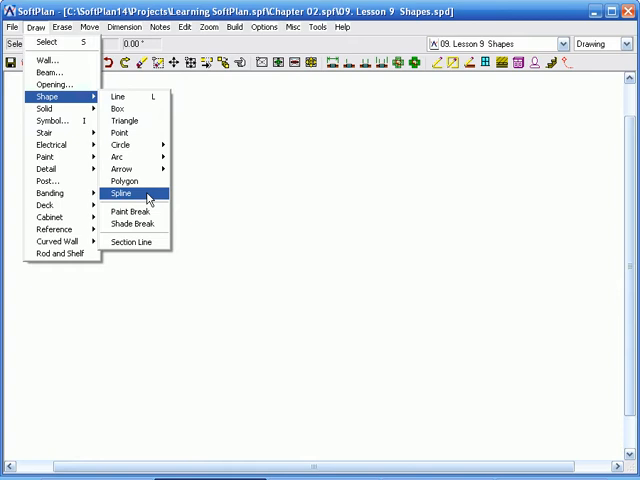
mouse_move(140, 145)
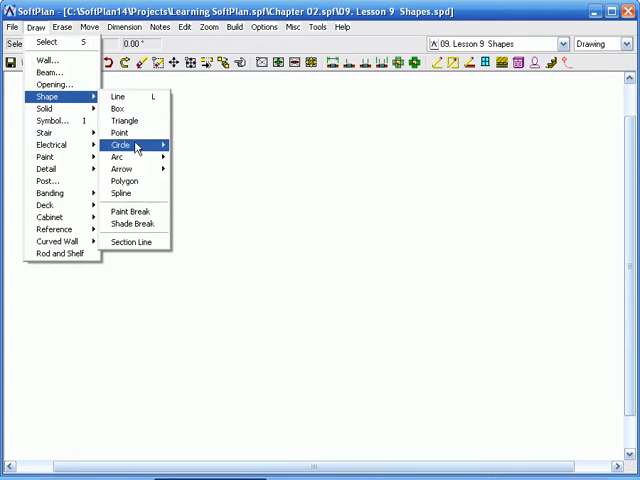
mouse_move(140, 100)
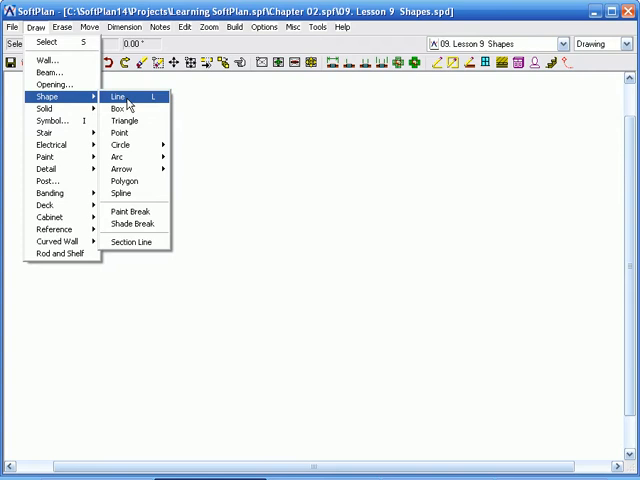
mouse_move(130, 102)
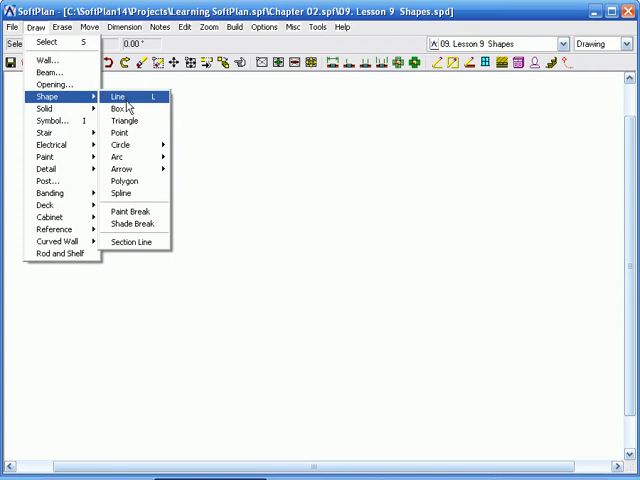
mouse_move(122, 146)
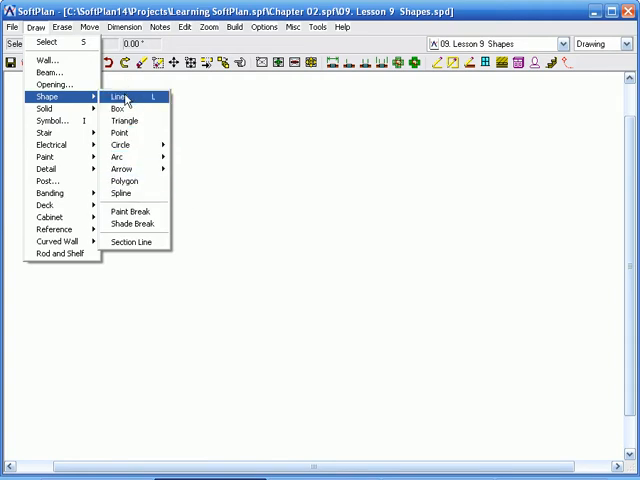
Draw a horizontal line about 34 feet long and view its Line properties.
left_click(137, 96)
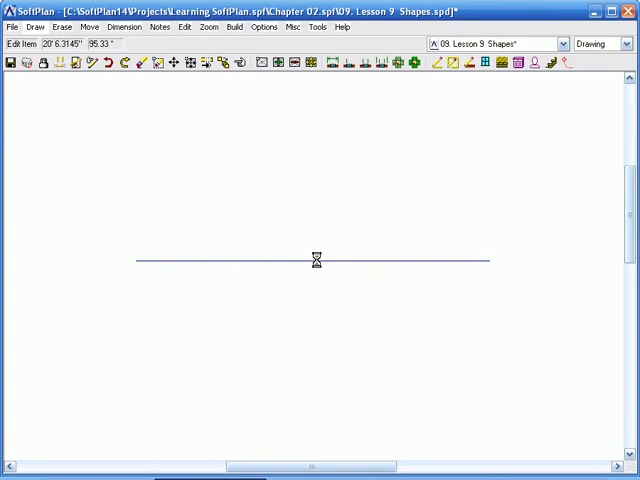
double_click(318, 260)
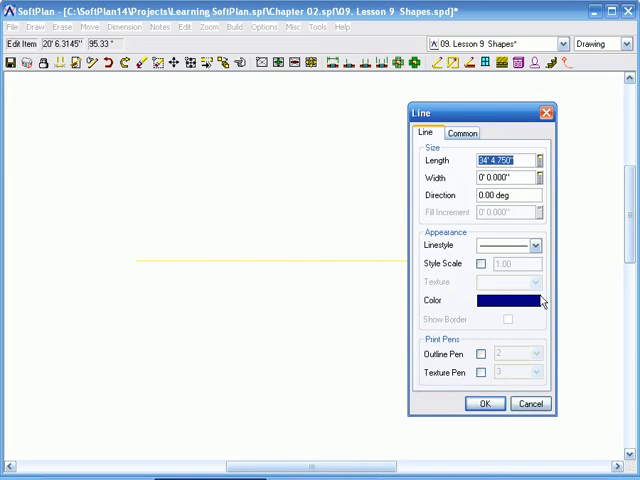
mouse_move(527, 405)
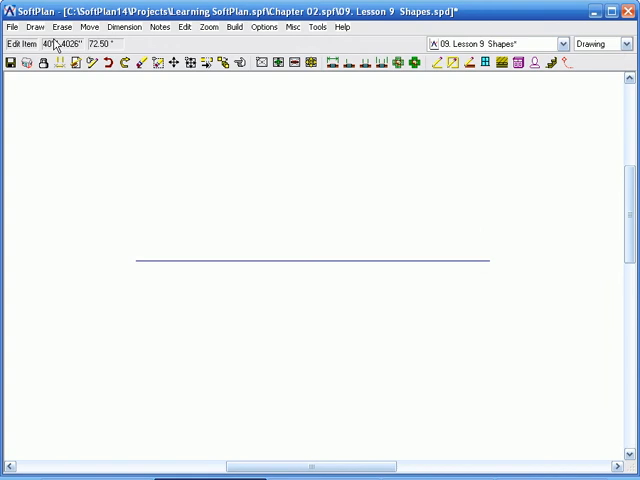
Draw a three-corner triangle above the horizontal line with Draw > Shape > Triangle.
left_click(37, 27)
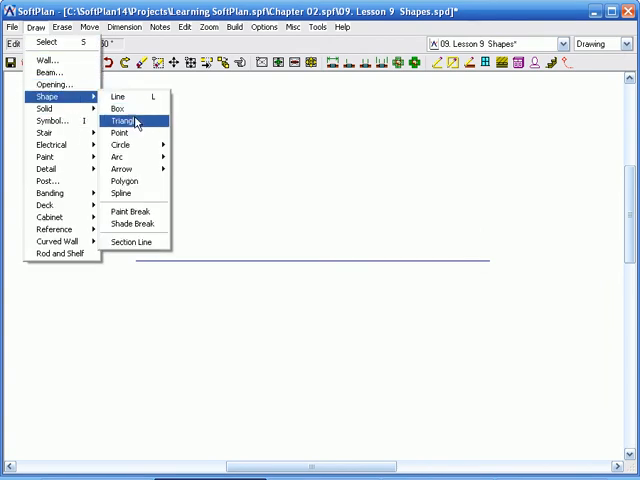
left_click(122, 120)
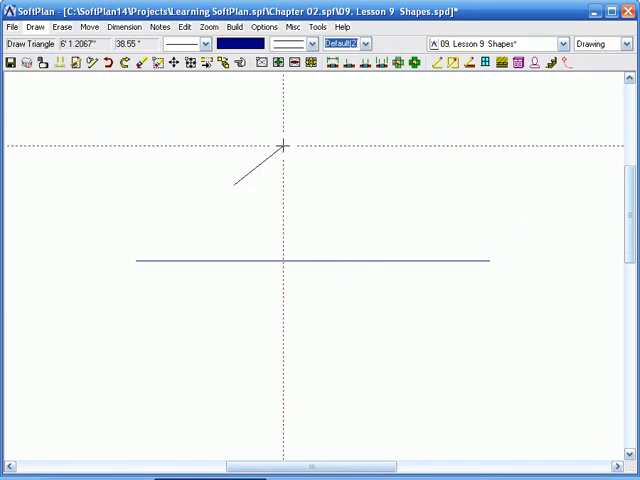
left_click(330, 190)
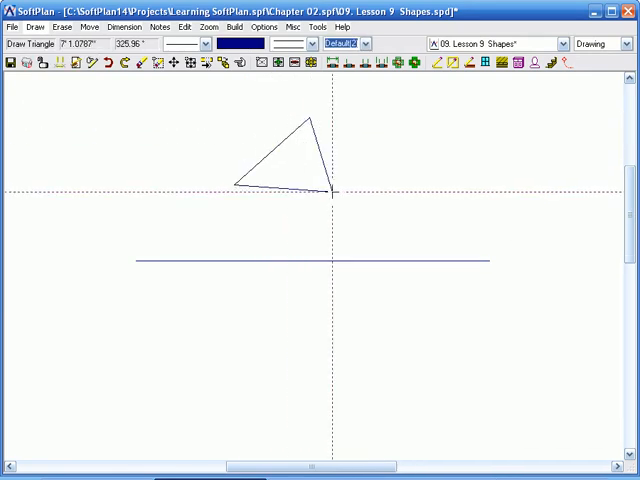
left_click(34, 27)
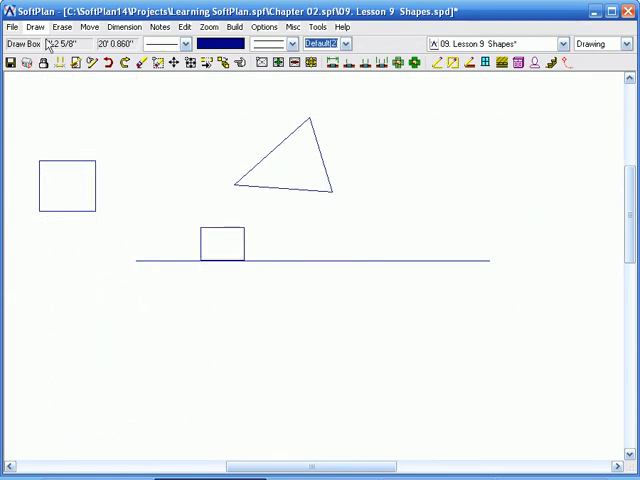
left_click(40, 26)
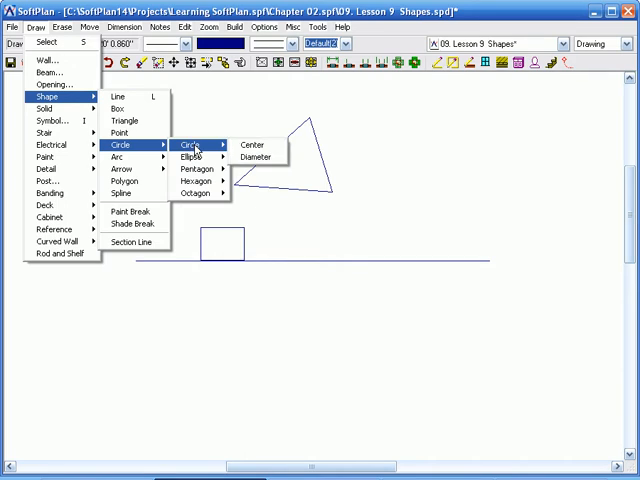
mouse_move(218, 155)
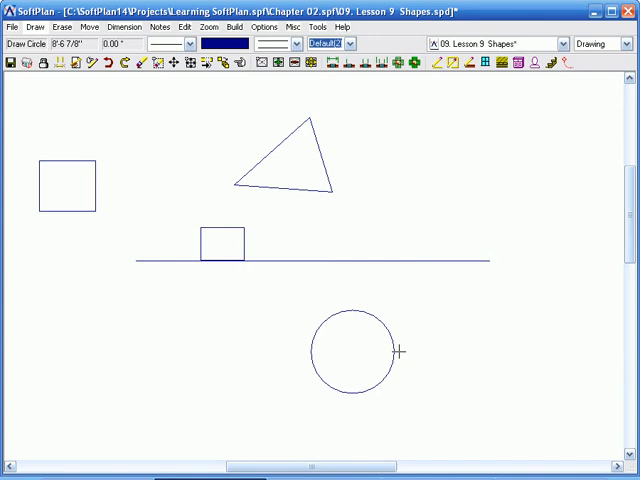
mouse_move(376, 344)
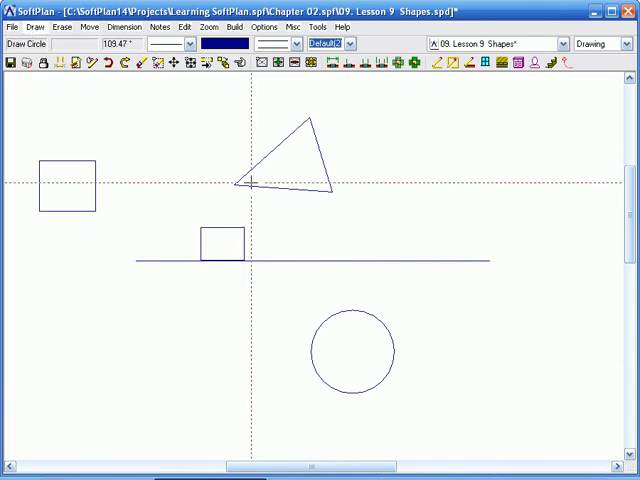
mouse_move(305, 280)
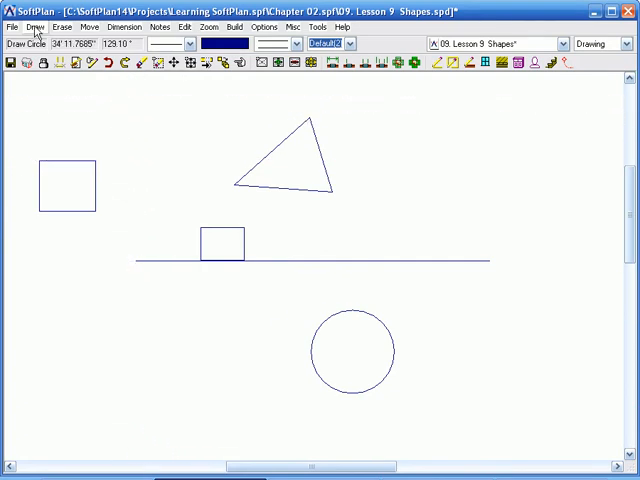
Draw an open arc right of the triangle using the S-C-(L) arc method.
left_click(35, 27)
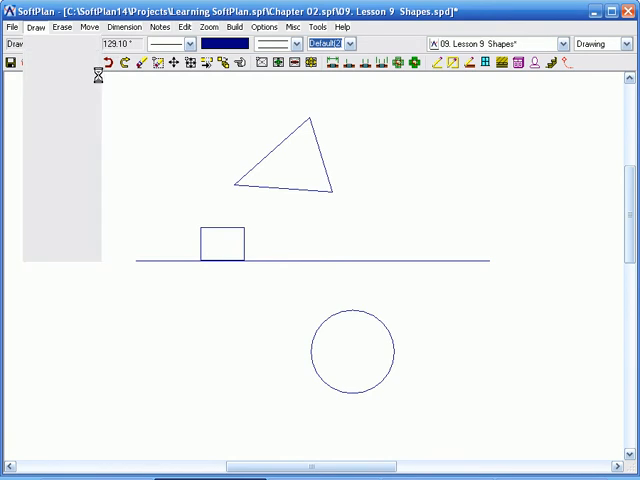
left_click(40, 26)
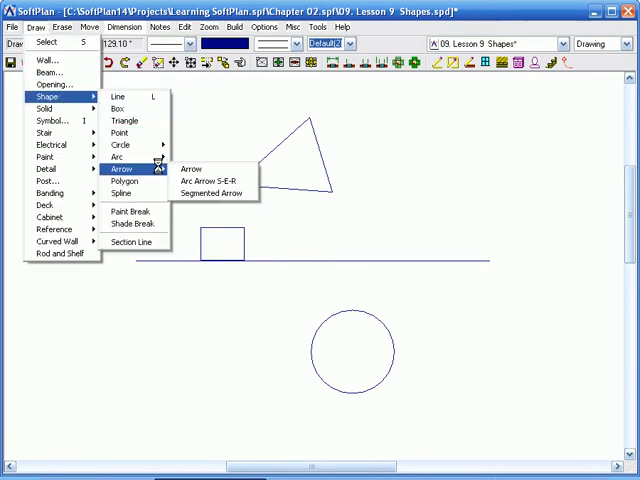
mouse_move(135, 157)
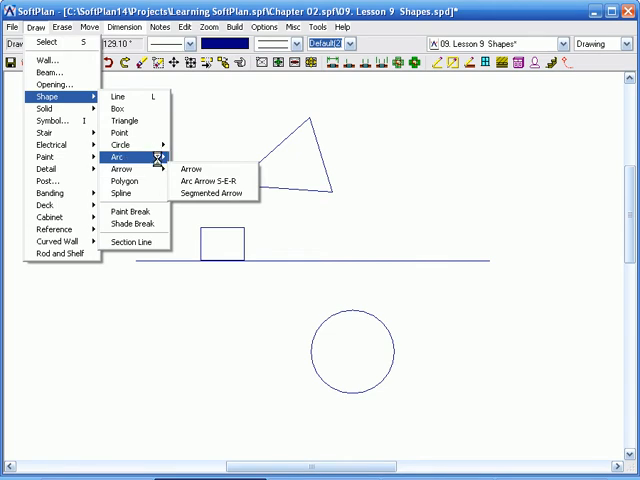
left_click(135, 157)
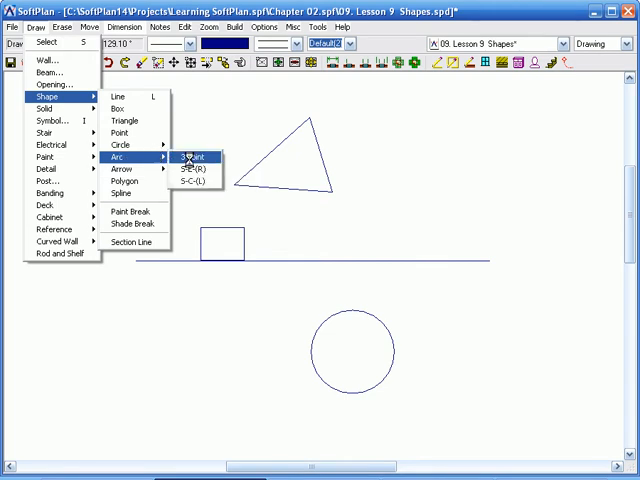
mouse_move(200, 168)
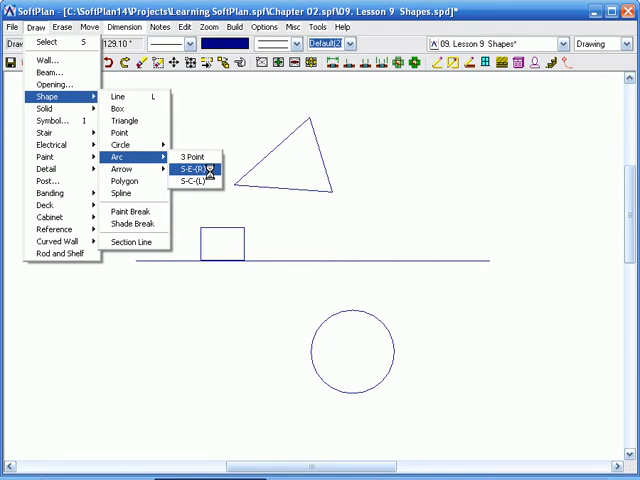
mouse_move(210, 169)
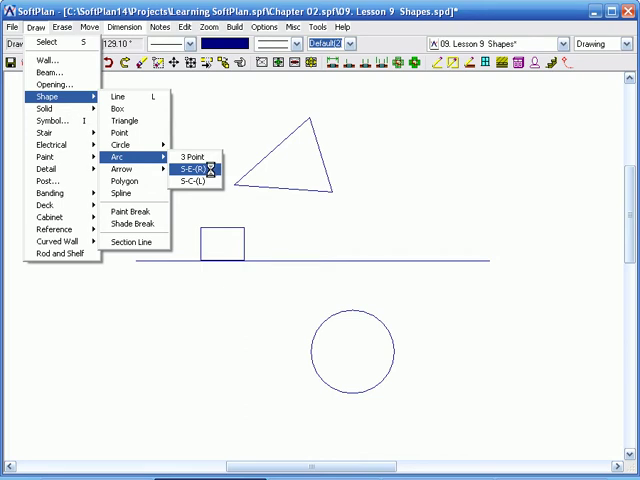
mouse_move(200, 182)
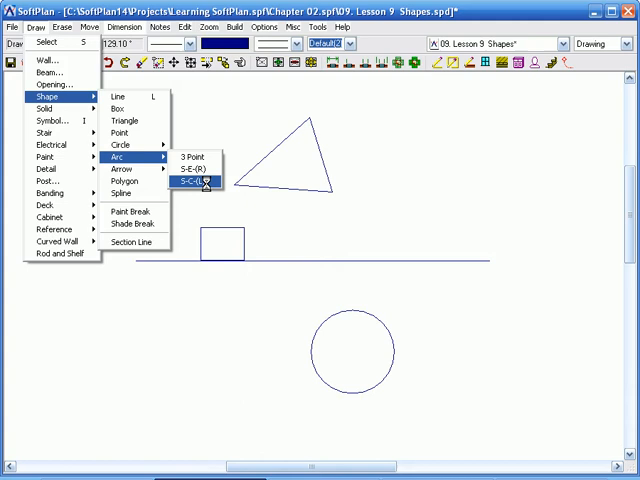
left_click(200, 183)
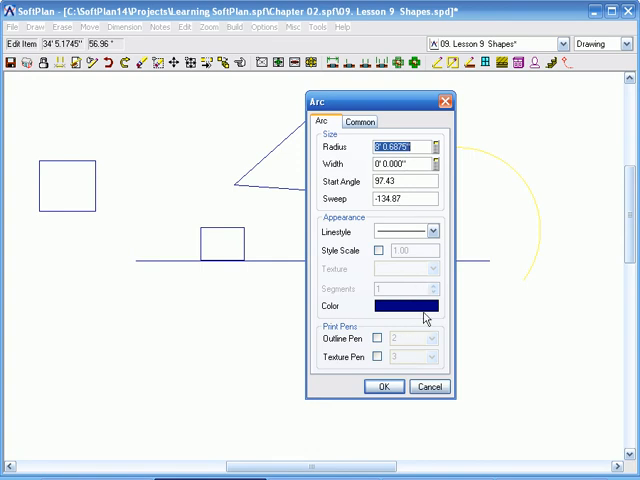
left_click(431, 231)
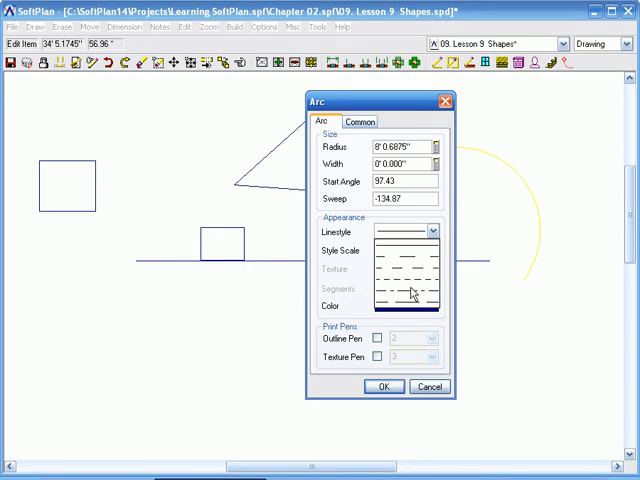
mouse_move(426, 389)
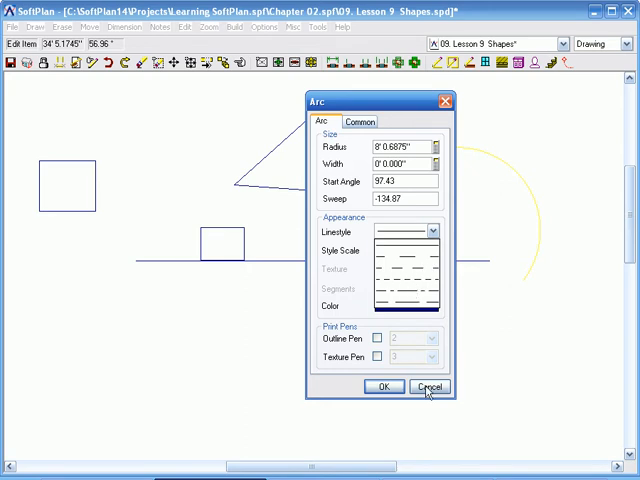
left_click(385, 386)
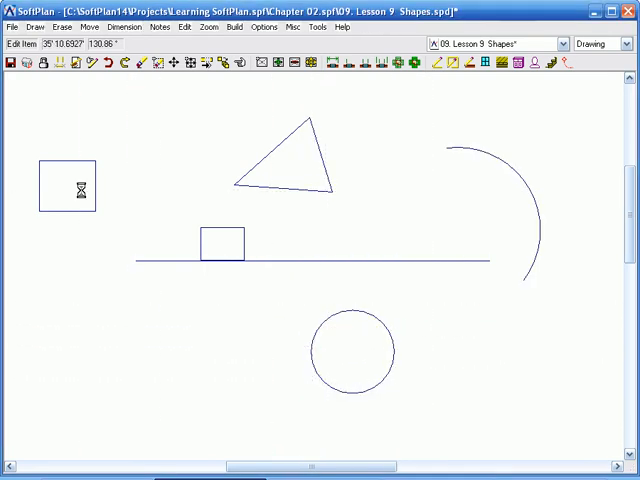
Resize the upper-left box to 5' by 5' and fill it with batt insulation texture.
double_click(67, 187)
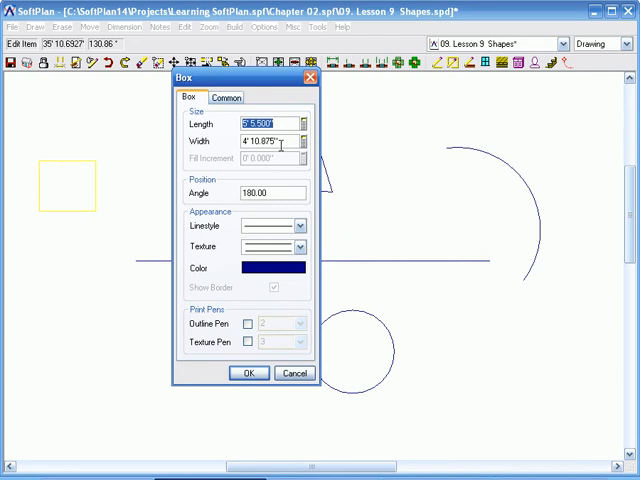
mouse_move(285, 156)
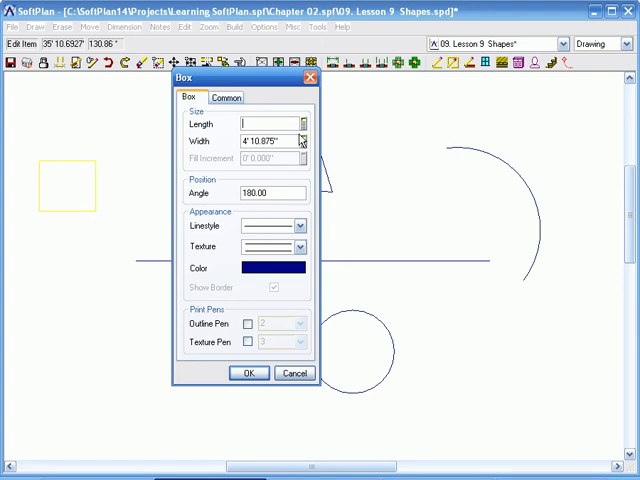
left_click(268, 141)
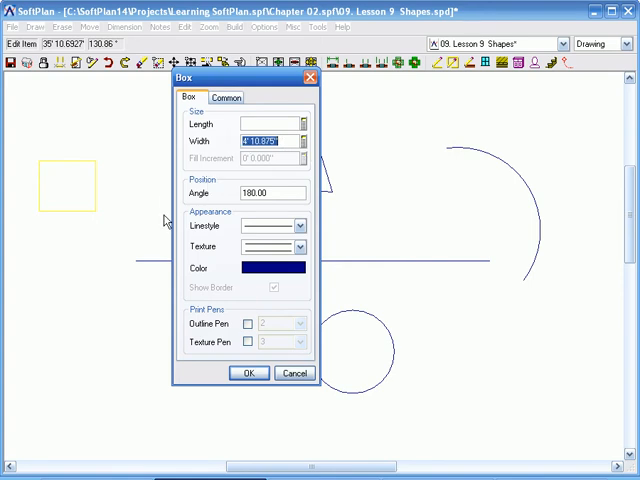
type("5")
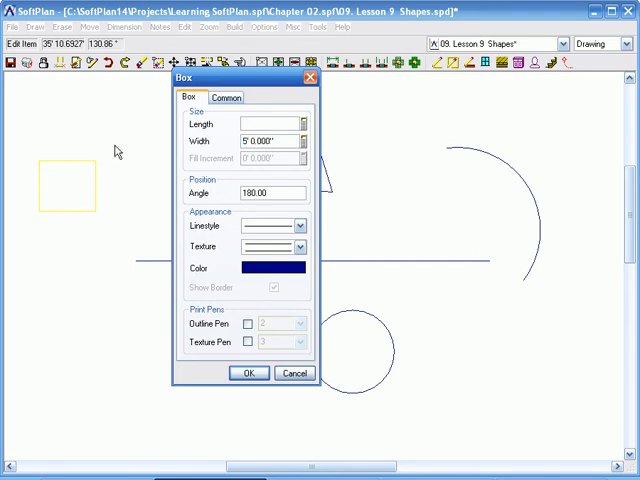
left_click(270, 124)
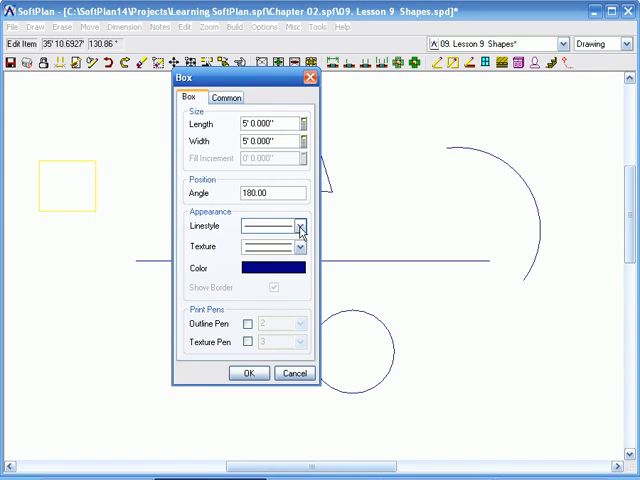
left_click(299, 247)
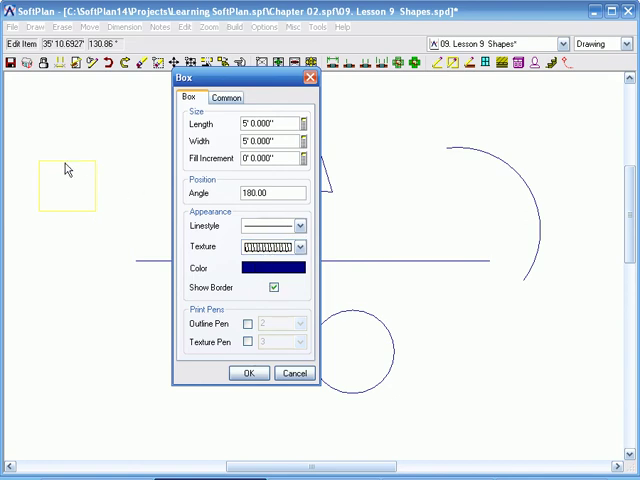
left_click(249, 373)
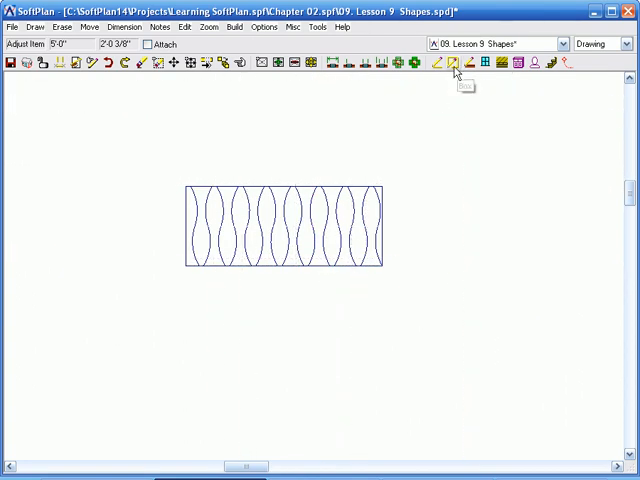
Set the Box tool to a solid linestyle with rigid insulation texture.
left_click(465, 65)
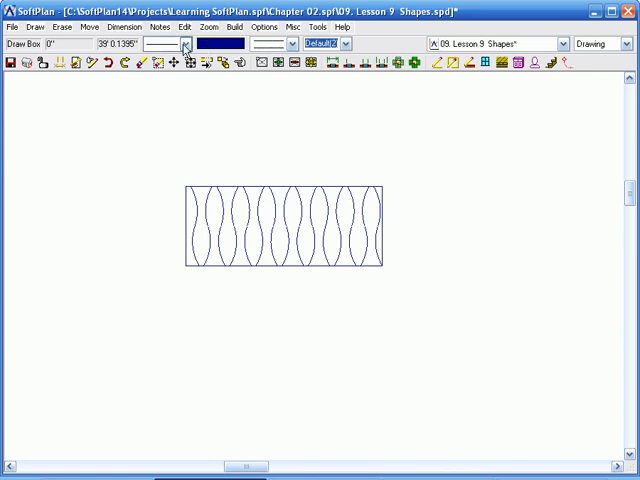
left_click(181, 43)
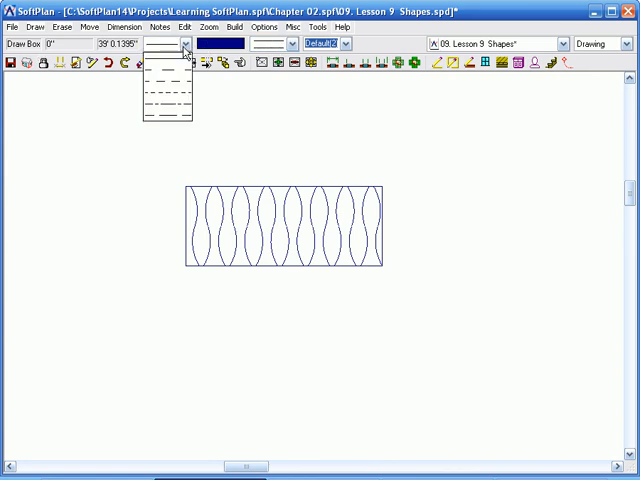
left_click(155, 58)
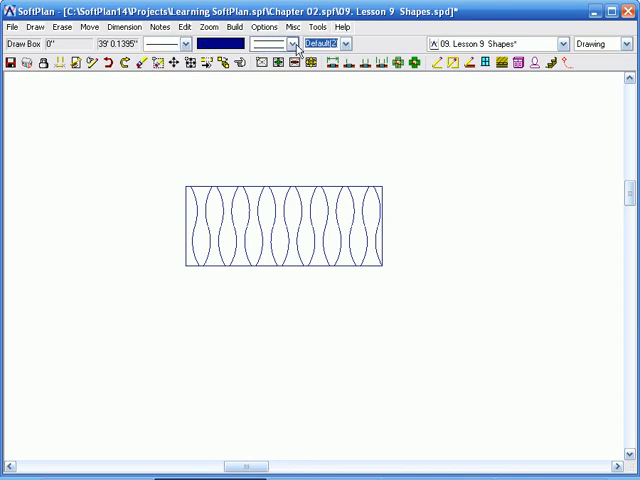
left_click(289, 43)
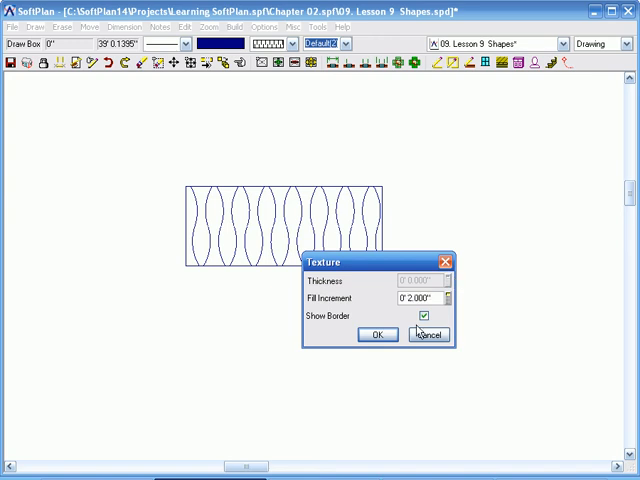
left_click(377, 334)
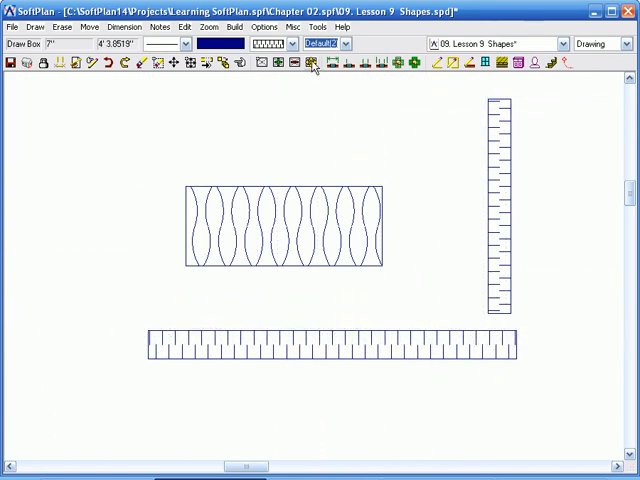
Confirm the rigid insulation texture settings and draw a tall narrow insulated box at left.
left_click(290, 43)
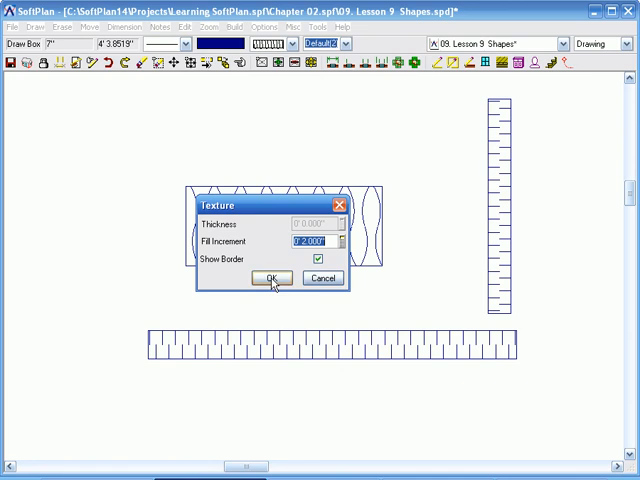
left_click(270, 277)
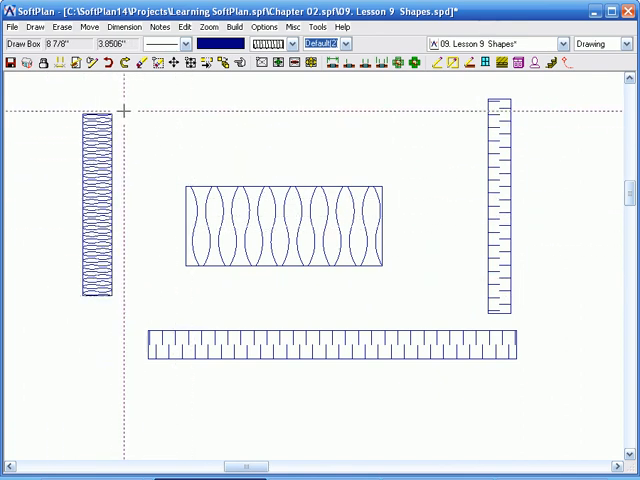
left_click_drag(120, 112, 288, 165)
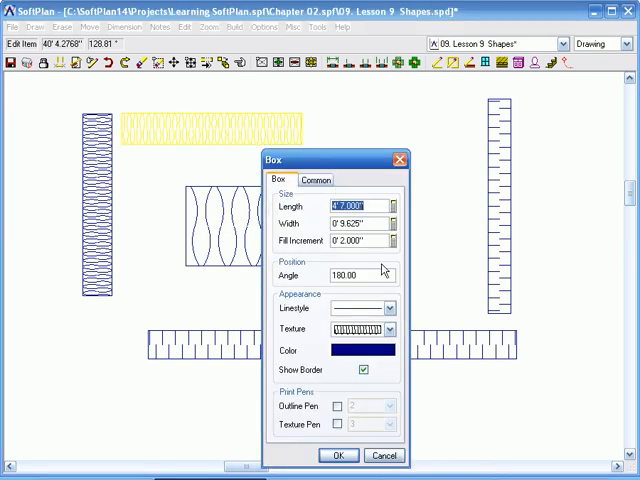
Change the top box's Fill Increment to 0'4.000" and apply it.
left_click(358, 240)
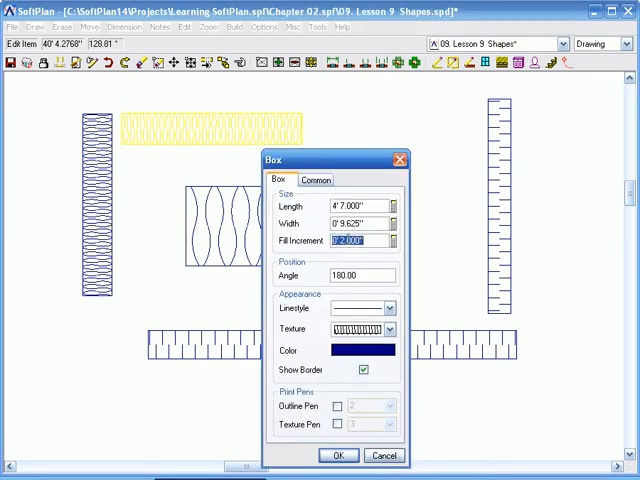
type("0'4.000\"")
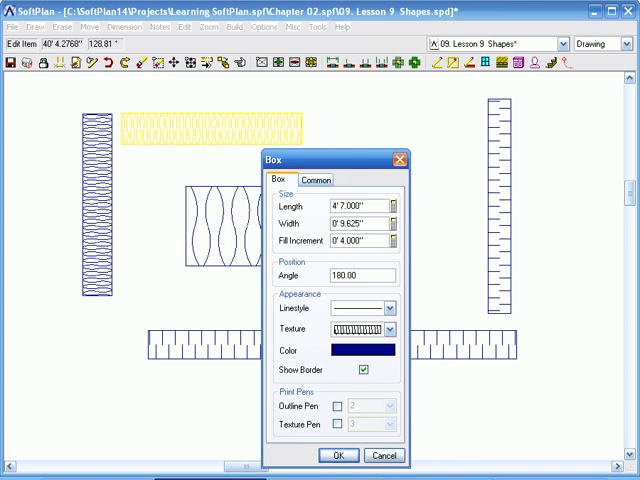
left_click(339, 455)
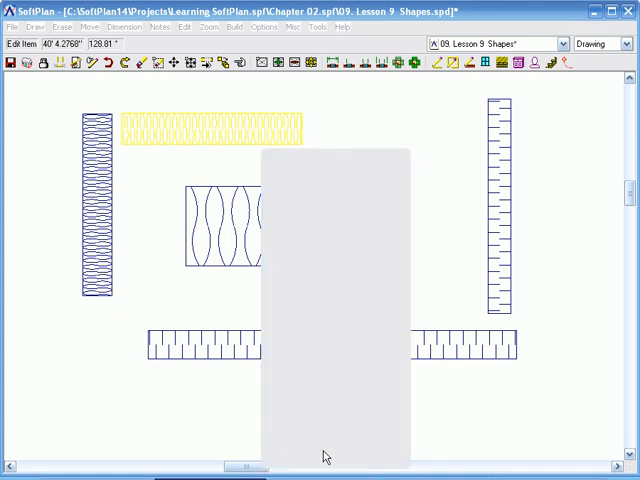